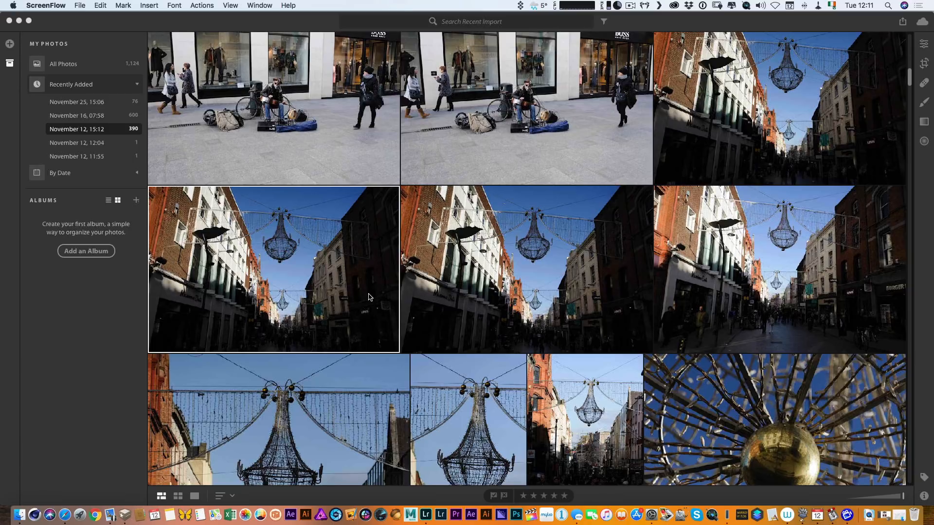
{"action": "mouse_move", "coordinate": [498, 293]}
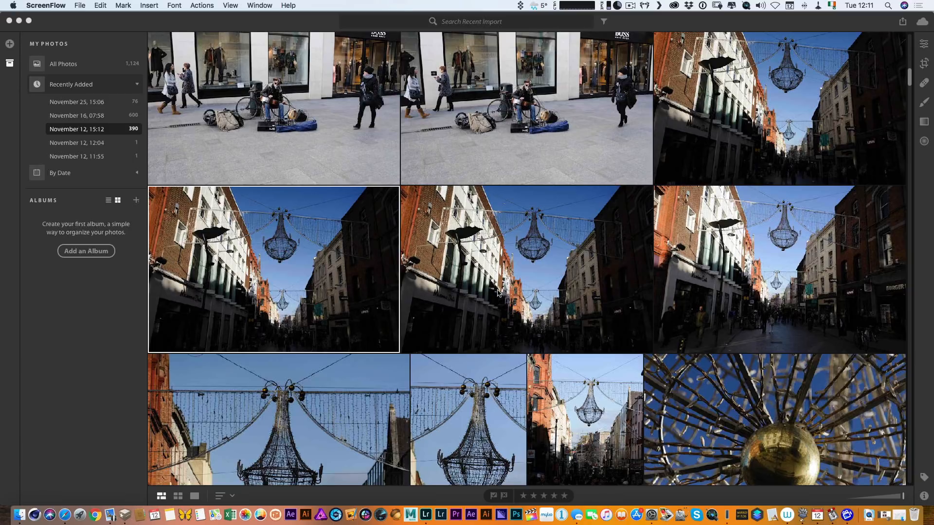
Step: Open the dark chandelier street photo on its own in Detail view
{"action": "double_click", "coordinate": [526, 269]}
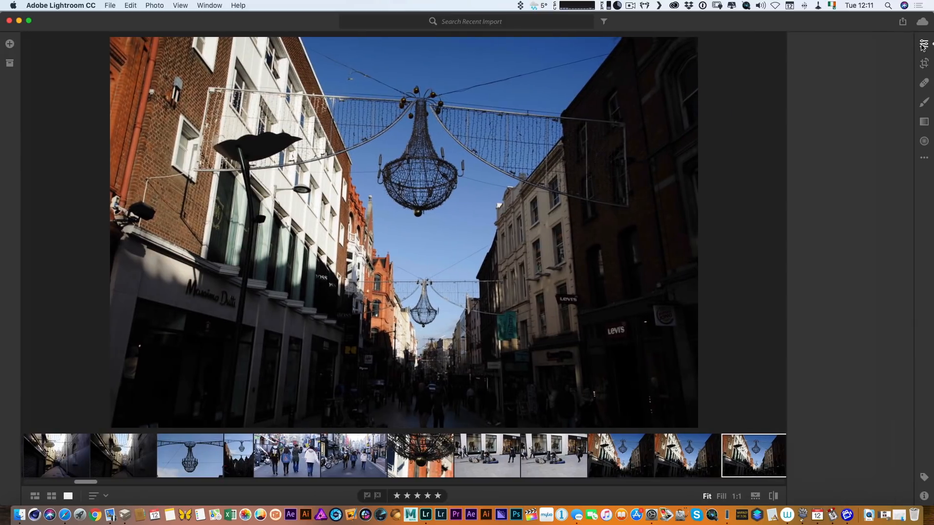
Step: Apply Auto light and colour settings in the Edit panel to lift the shadowed buildings
{"action": "left_click", "coordinate": [923, 44]}
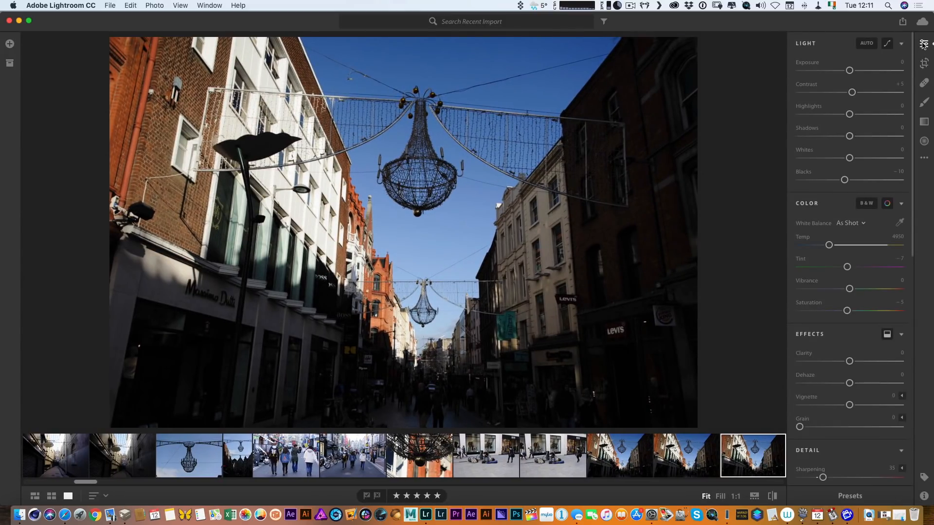
{"action": "mouse_move", "coordinate": [922, 44]}
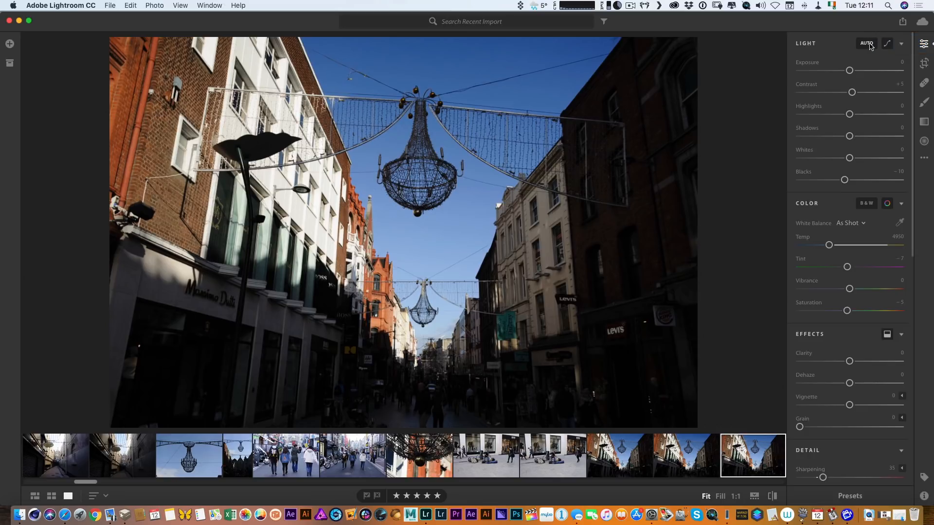
{"action": "left_click", "coordinate": [867, 43]}
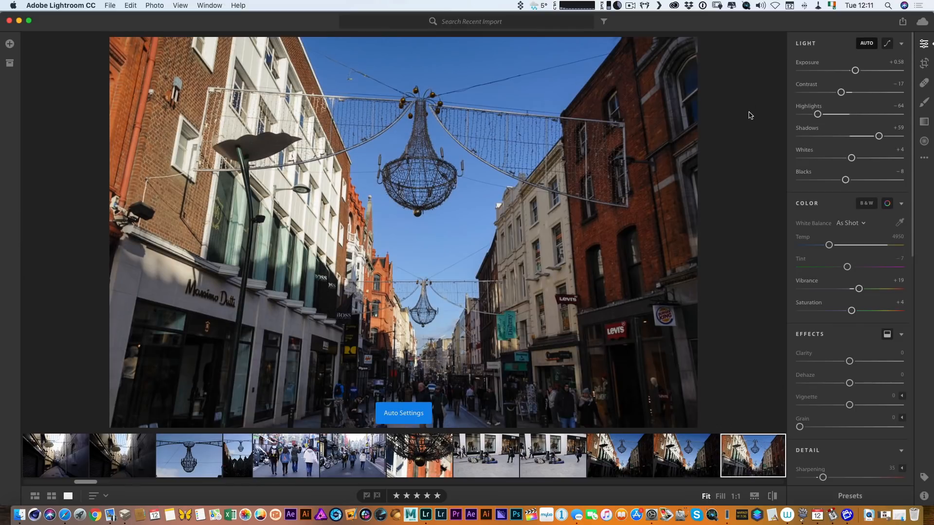